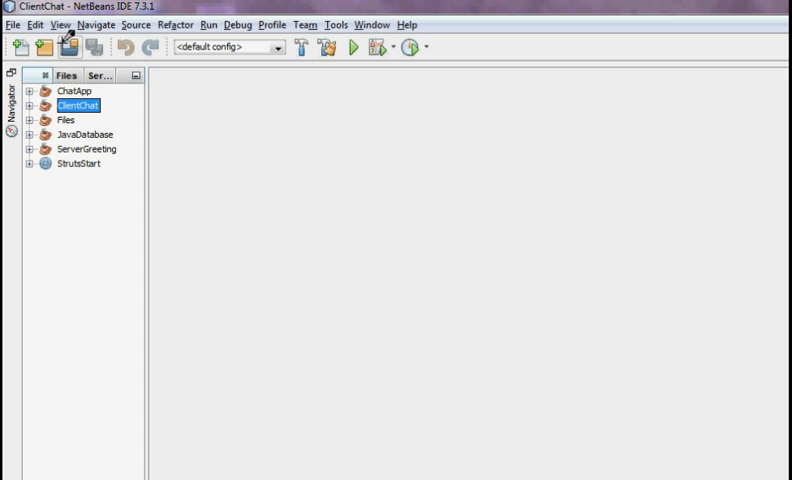
{"action": "mouse_move", "coordinate": [68, 46]}
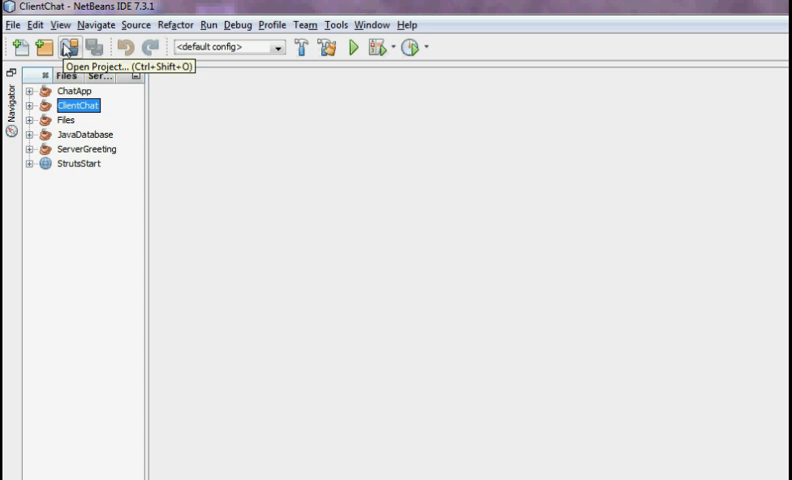
- Start the New Project wizard from the File menu
{"action": "left_click", "coordinate": [14, 24]}
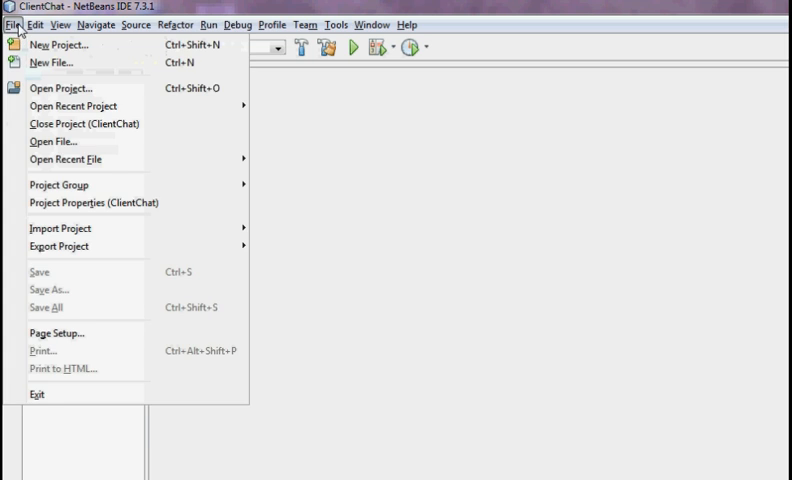
{"action": "left_click", "coordinate": [58, 44]}
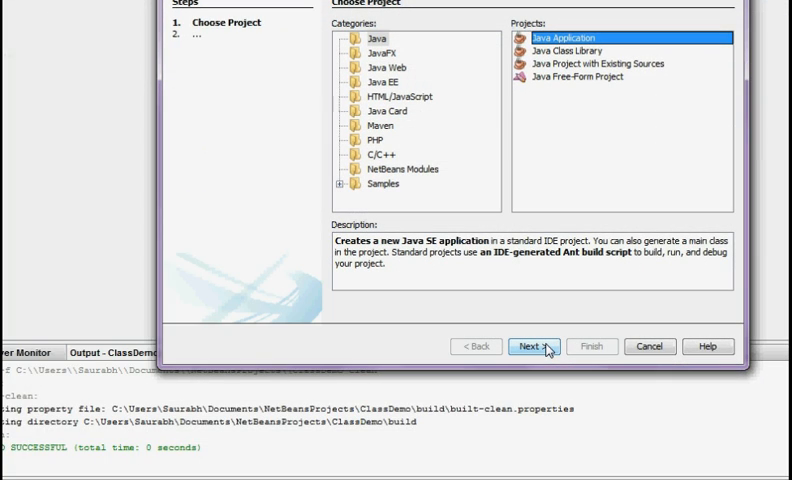
- Name the project ClassDemo, disable Create Main Class, and finish the wizard
{"action": "left_click", "coordinate": [532, 346]}
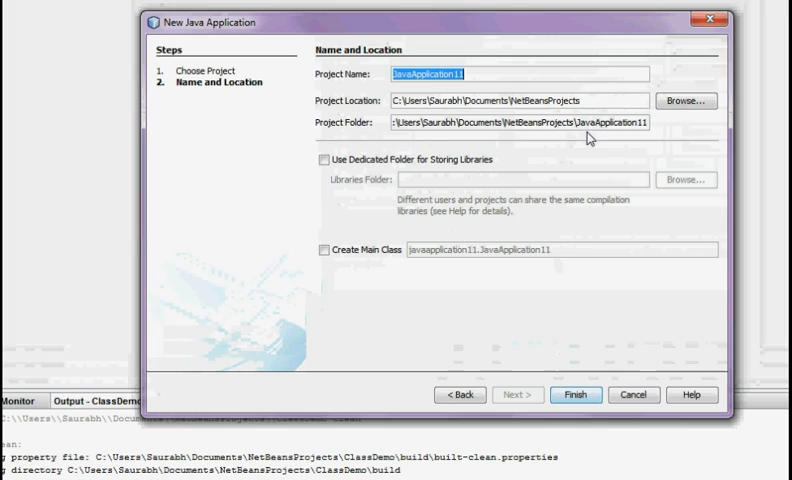
{"action": "type", "text": "ClassDemo"}
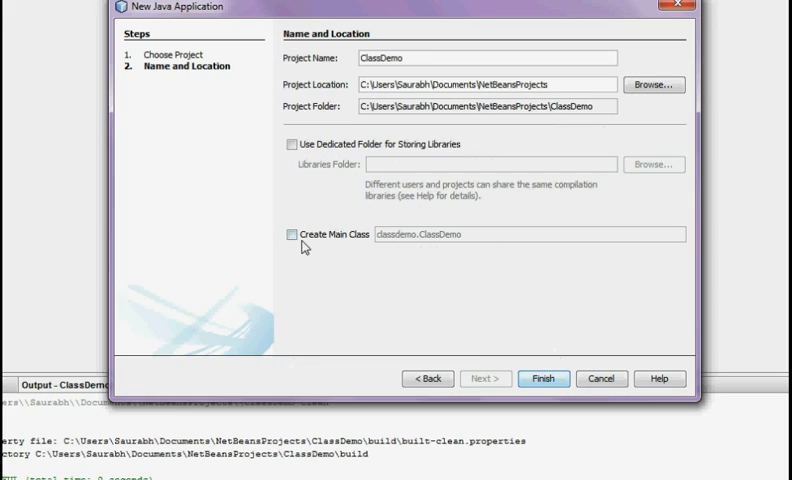
{"action": "left_click", "coordinate": [286, 234]}
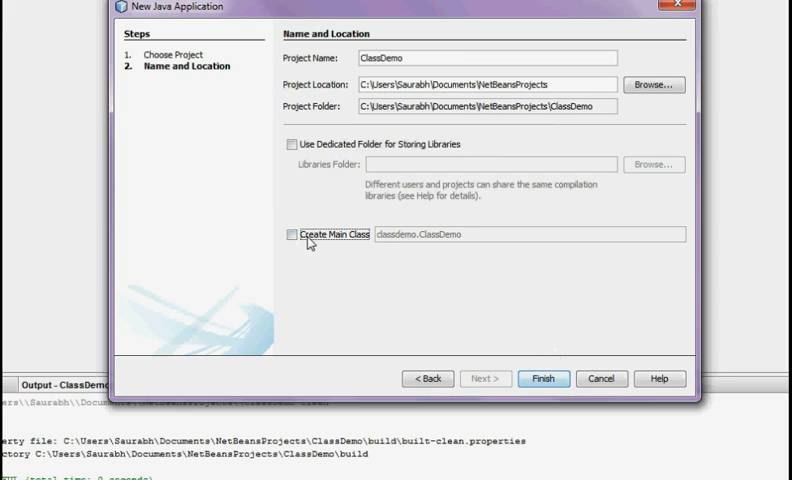
{"action": "mouse_move", "coordinate": [460, 296]}
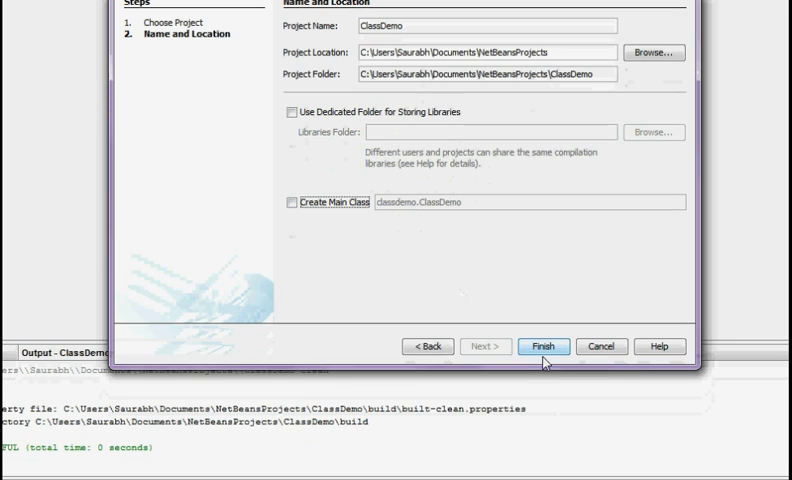
{"action": "left_click", "coordinate": [544, 346]}
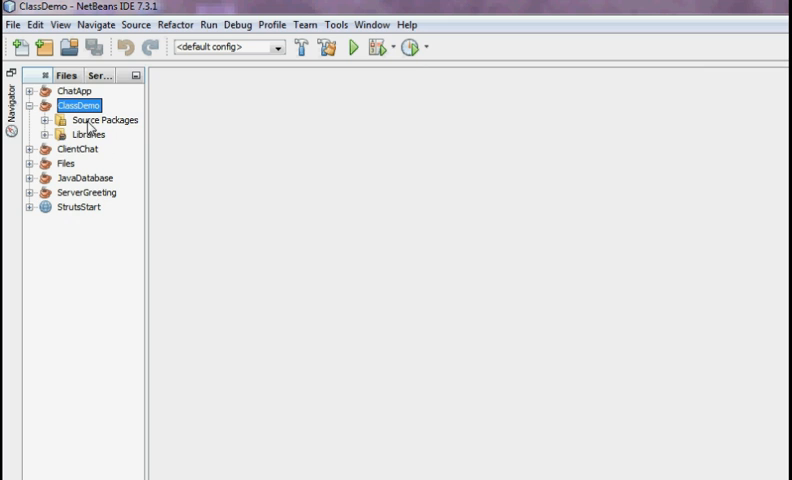
{"action": "mouse_move", "coordinate": [146, 130]}
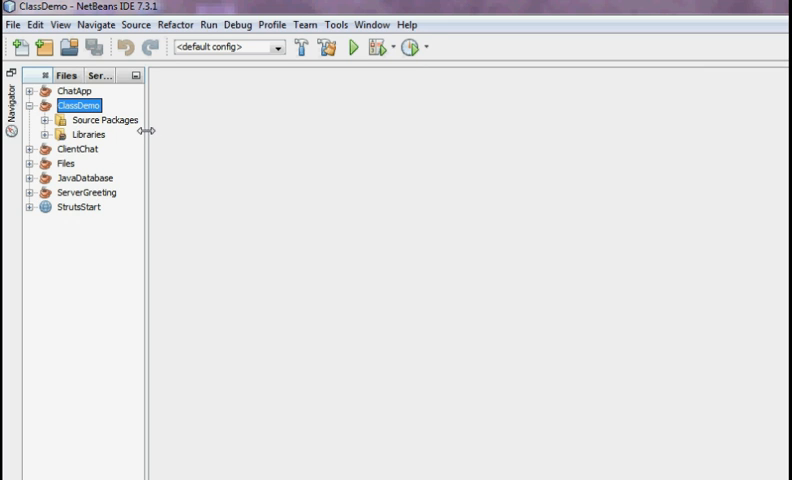
- Inspect ClassDemo's Source Packages and JDK 1.7 Libraries in the Projects tree, then collapse Libraries
{"action": "left_click", "coordinate": [40, 120]}
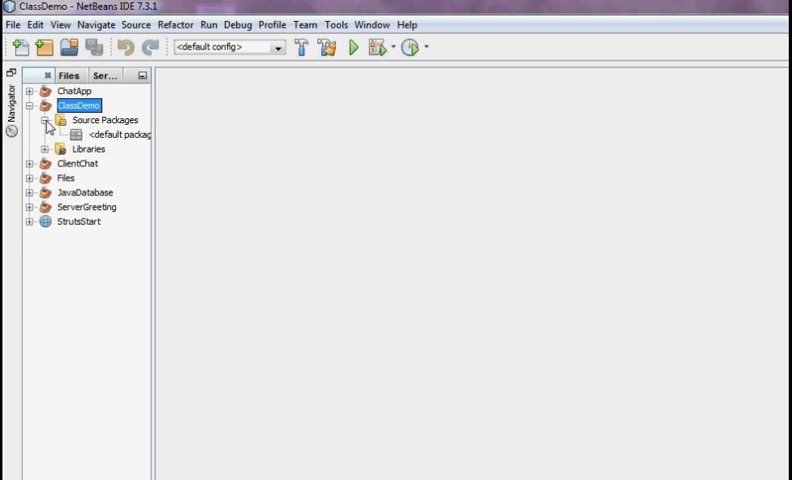
{"action": "left_click", "coordinate": [48, 148]}
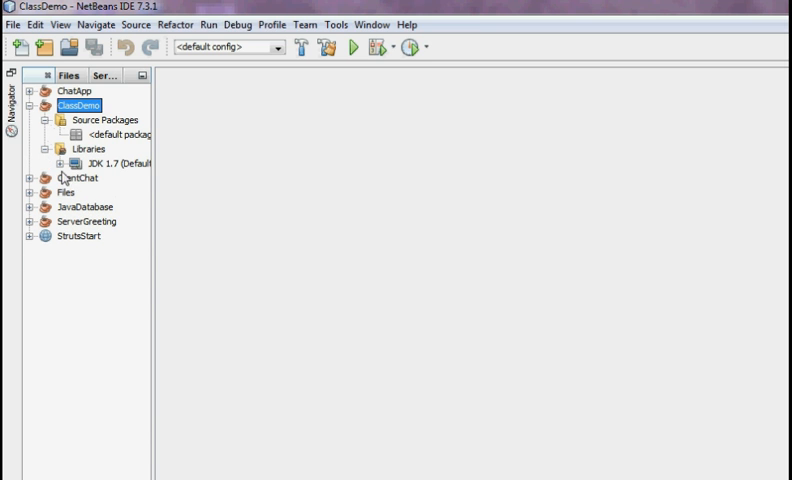
{"action": "left_click", "coordinate": [64, 164]}
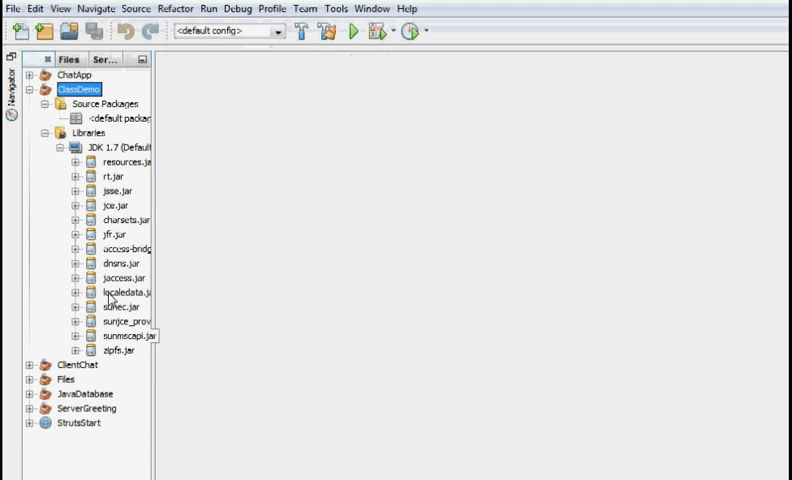
{"action": "left_click", "coordinate": [58, 132]}
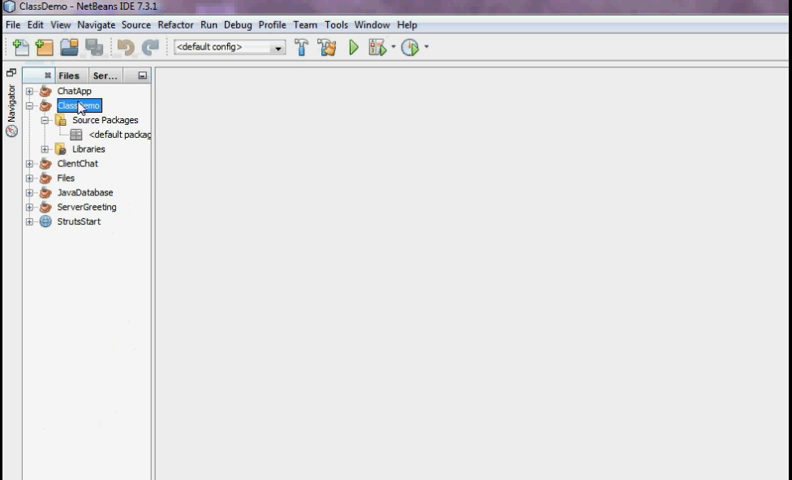
- Create a new Java class named Animal in ClassDemo's default package
{"action": "right_click", "coordinate": [76, 106]}
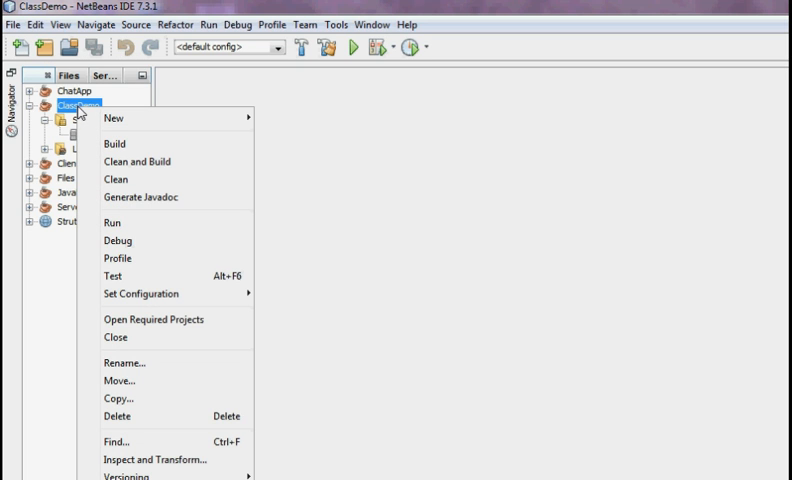
{"action": "mouse_move", "coordinate": [114, 118]}
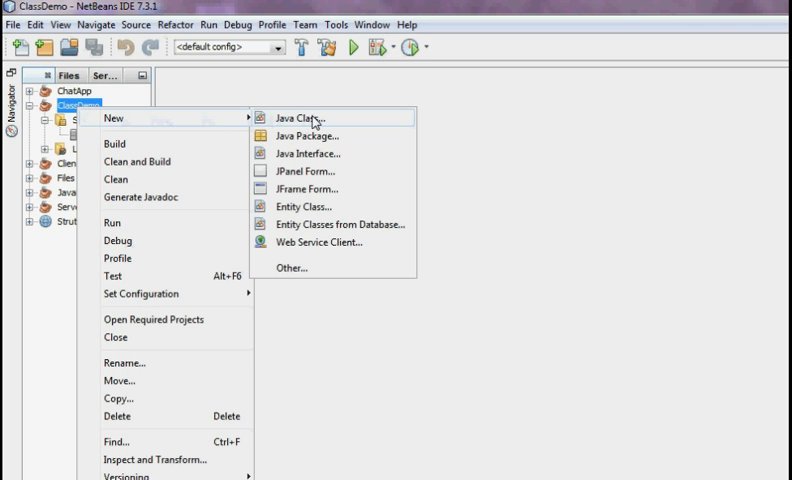
{"action": "left_click", "coordinate": [300, 118]}
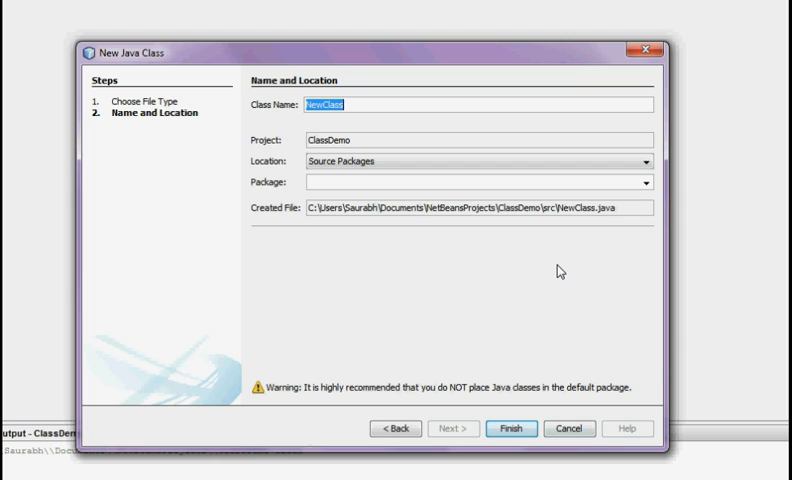
{"action": "type", "text": "Animal"}
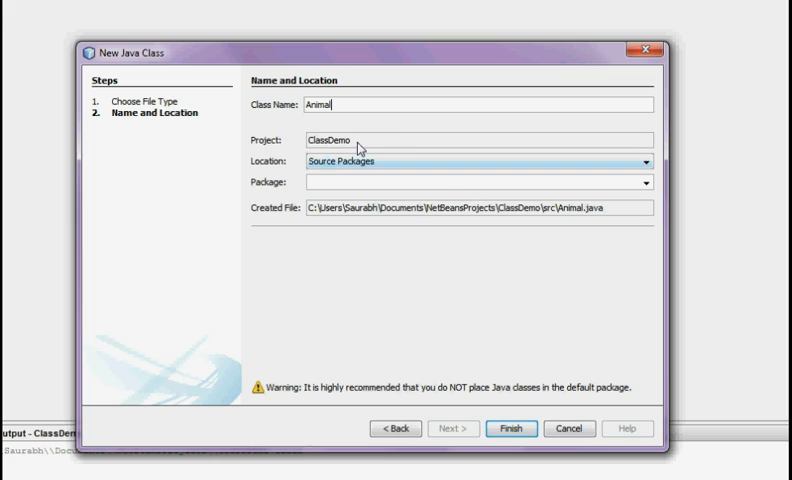
{"action": "left_click", "coordinate": [644, 160]}
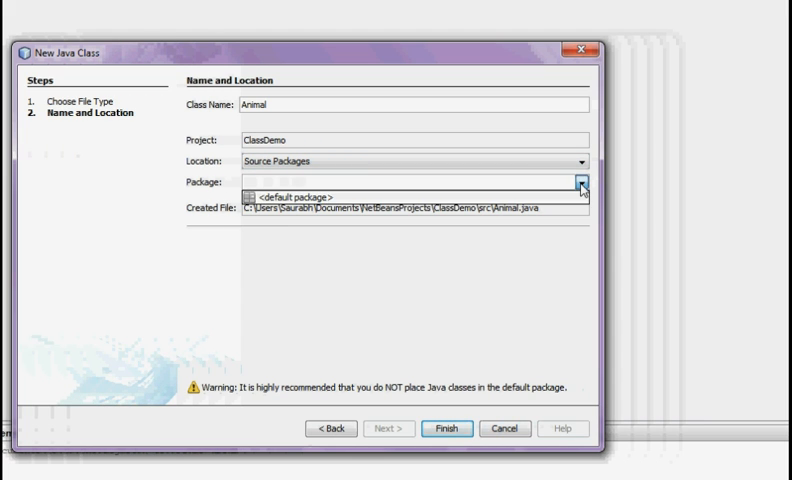
{"action": "left_click", "coordinate": [580, 182]}
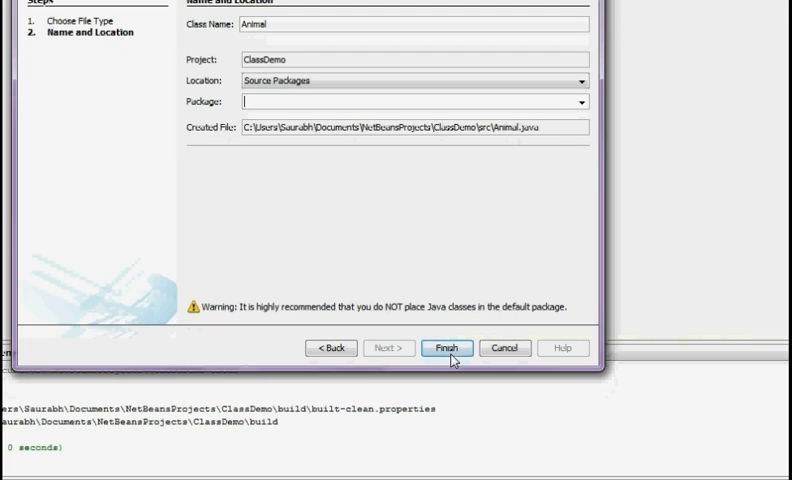
{"action": "left_click", "coordinate": [446, 348]}
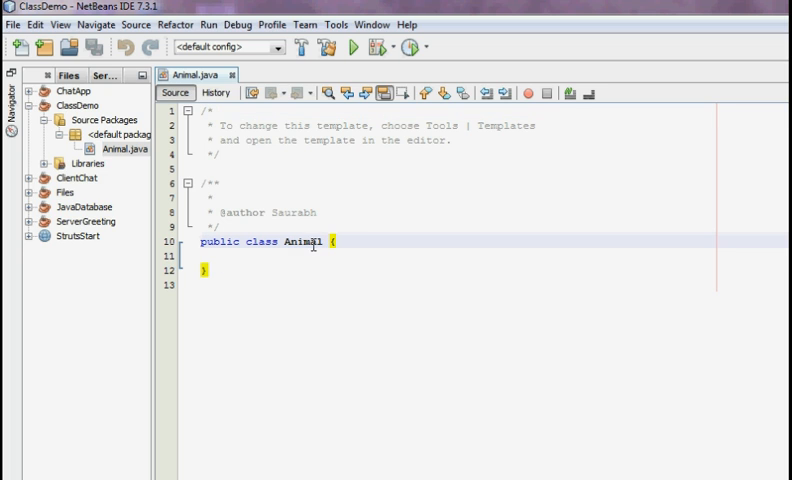
{"action": "double_click", "coordinate": [304, 244]}
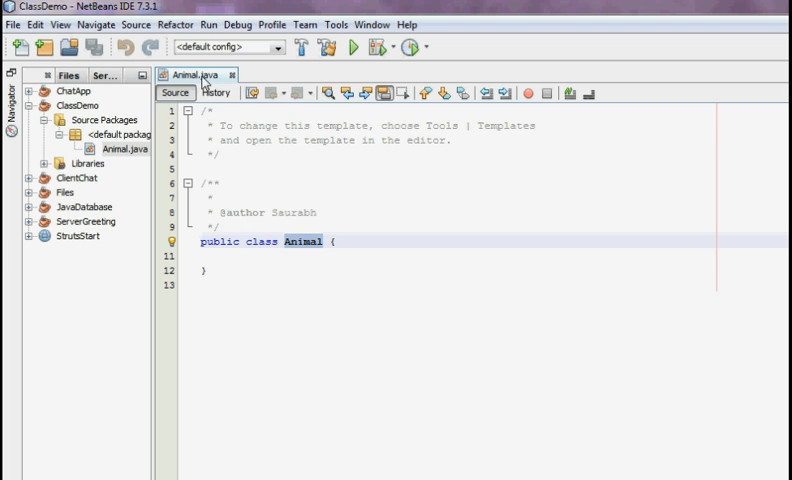
{"action": "mouse_move", "coordinate": [200, 74]}
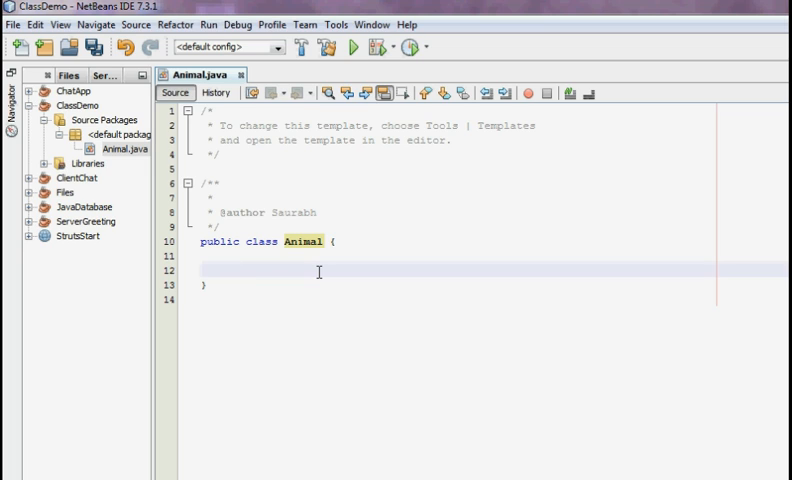
{"action": "left_click", "coordinate": [228, 272]}
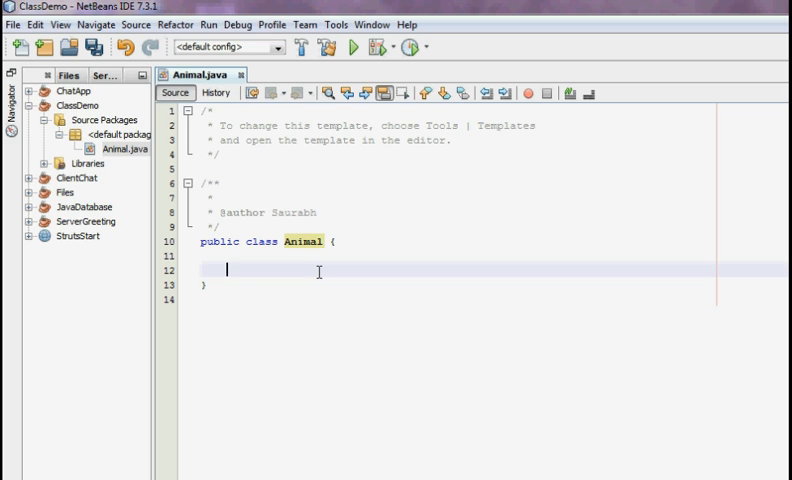
- Declare public static void main(String args[]) with its braces inside Animal
{"action": "type", "text": "public st"}
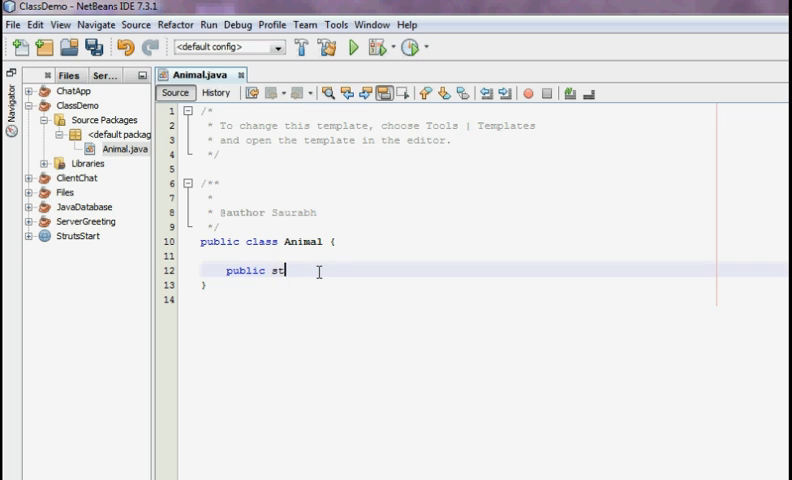
{"action": "type", "text": "atic void"}
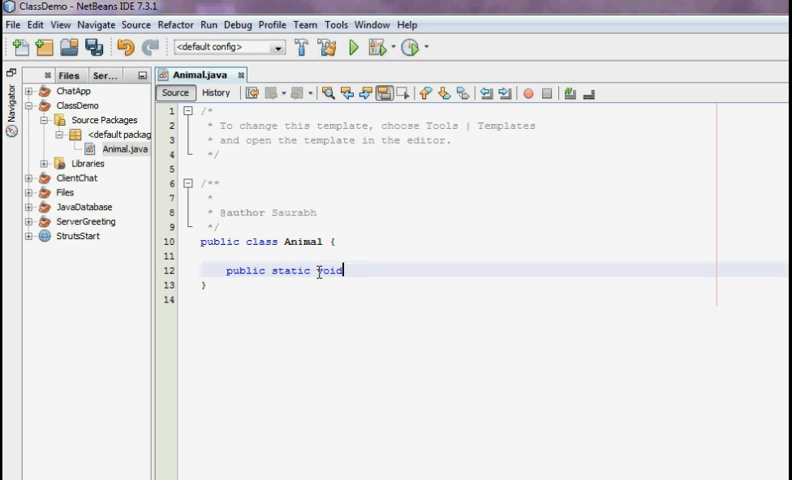
{"action": "type", "text": "main()"}
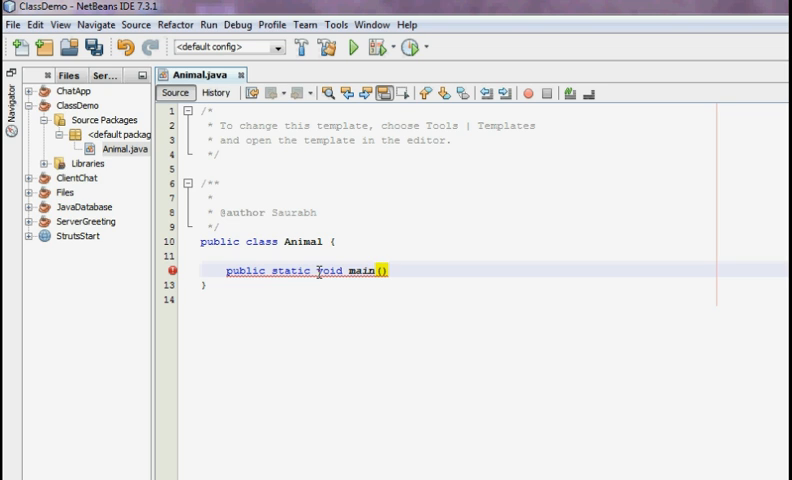
{"action": "type", "text": "S"}
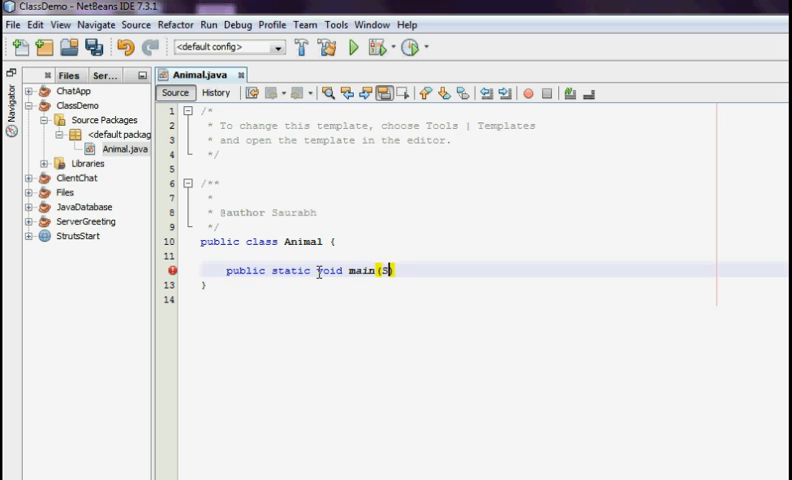
{"action": "type", "text": "tring args["}
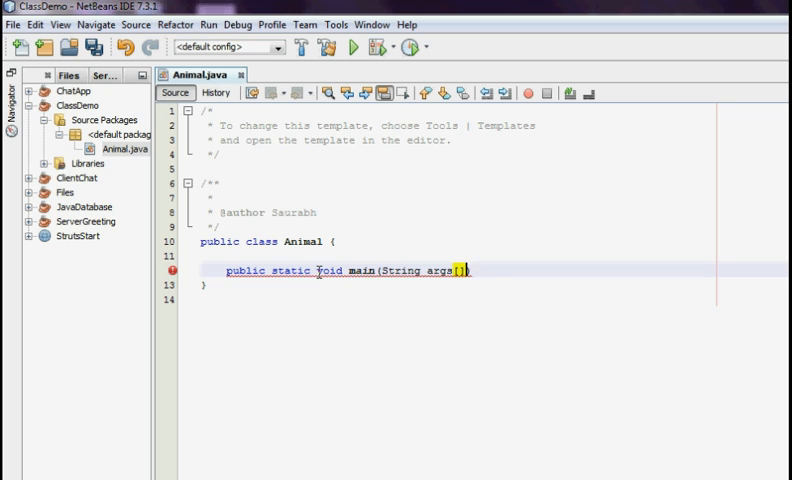
{"action": "key", "text": "enter"}
{"action": "type", "text": "{"}
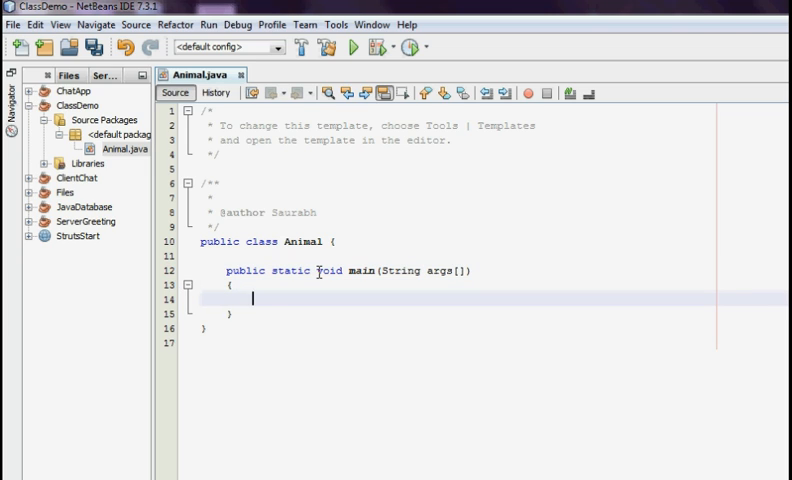
- Add System.out.println("This is a class demo!!!"); inside main
{"action": "type", "text": "Sys"}
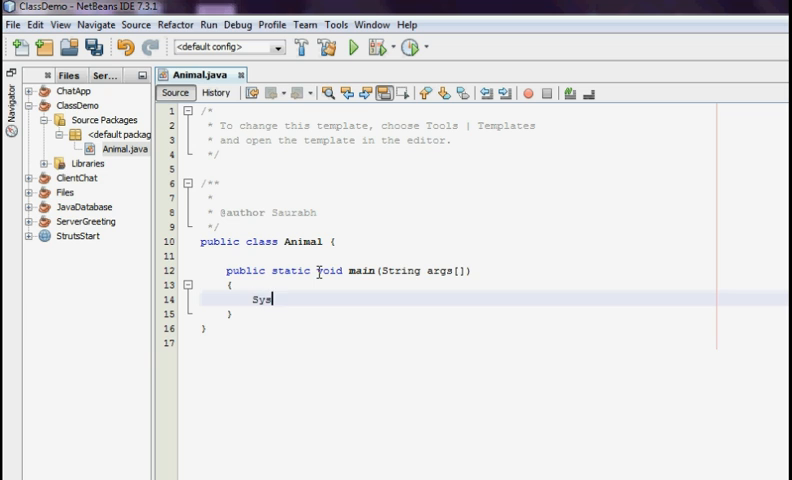
{"action": "type", "text": "tem.out"}
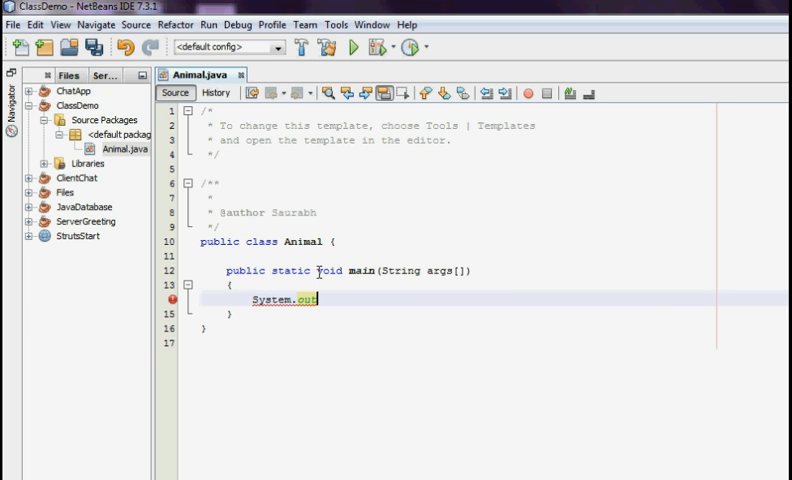
{"action": "type", "text": ".println(\"\");"}
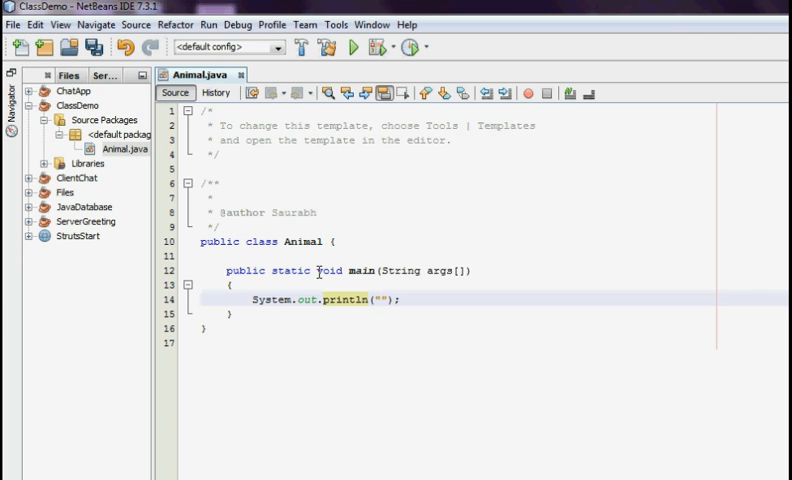
{"action": "type", "text": "This is"}
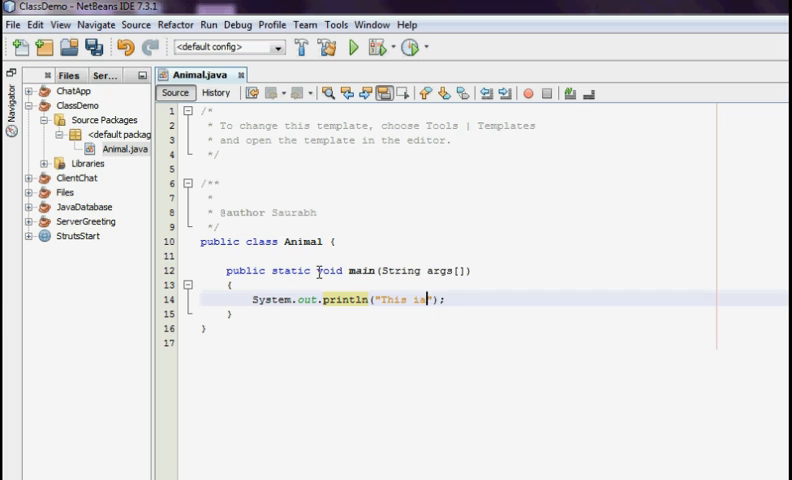
{"action": "type", "text": "a class"}
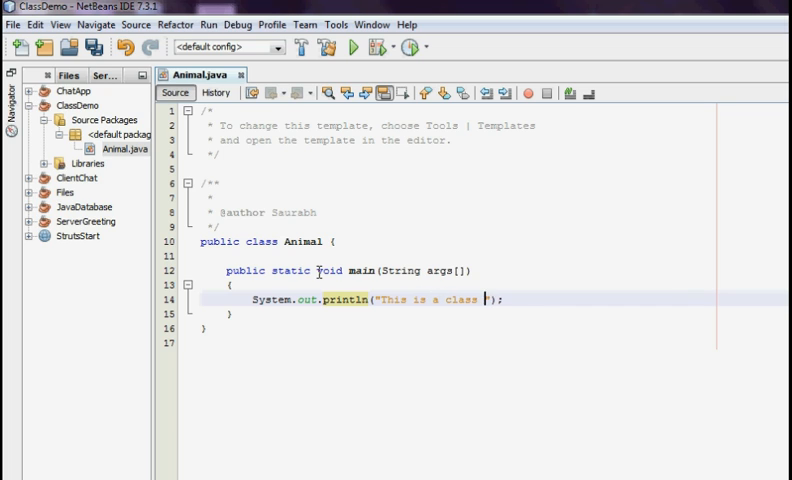
{"action": "type", "text": "demo!"}
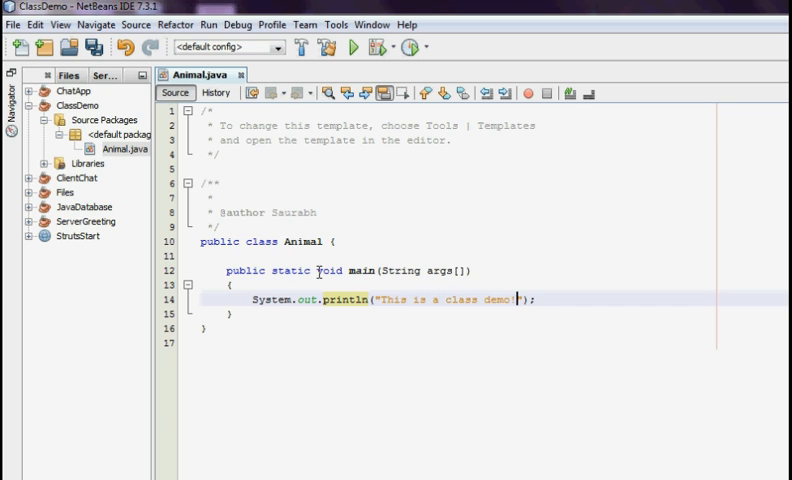
{"action": "type", "text": "!!"}
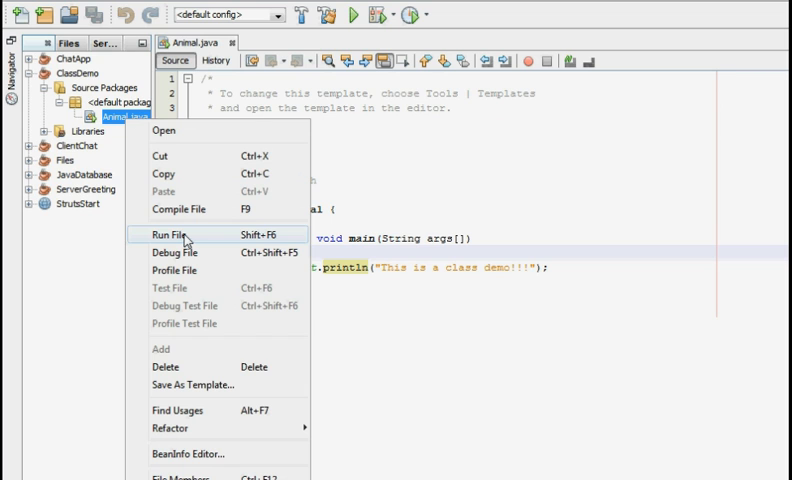
- Run Animal.java so its output appears in the ClassDemo run panel
{"action": "left_click", "coordinate": [172, 234]}
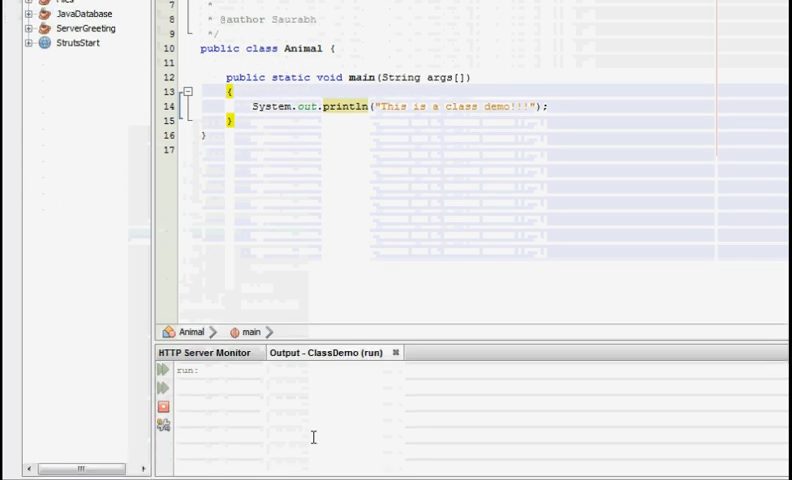